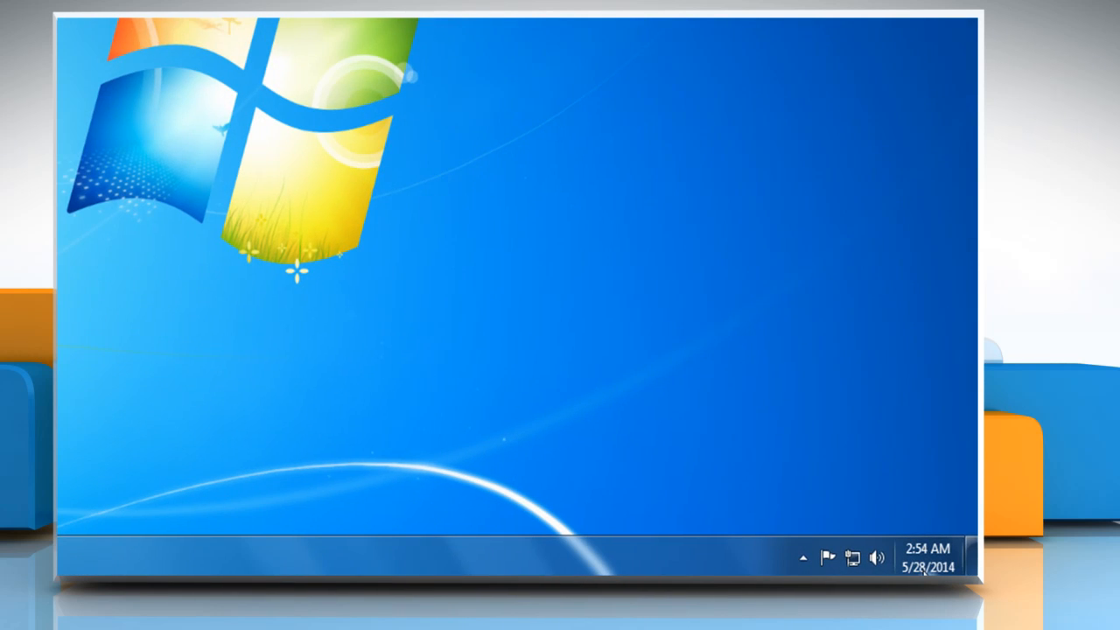
# Bring up the Date and Time settings from the taskbar clock.
pyautogui.click(927, 557)
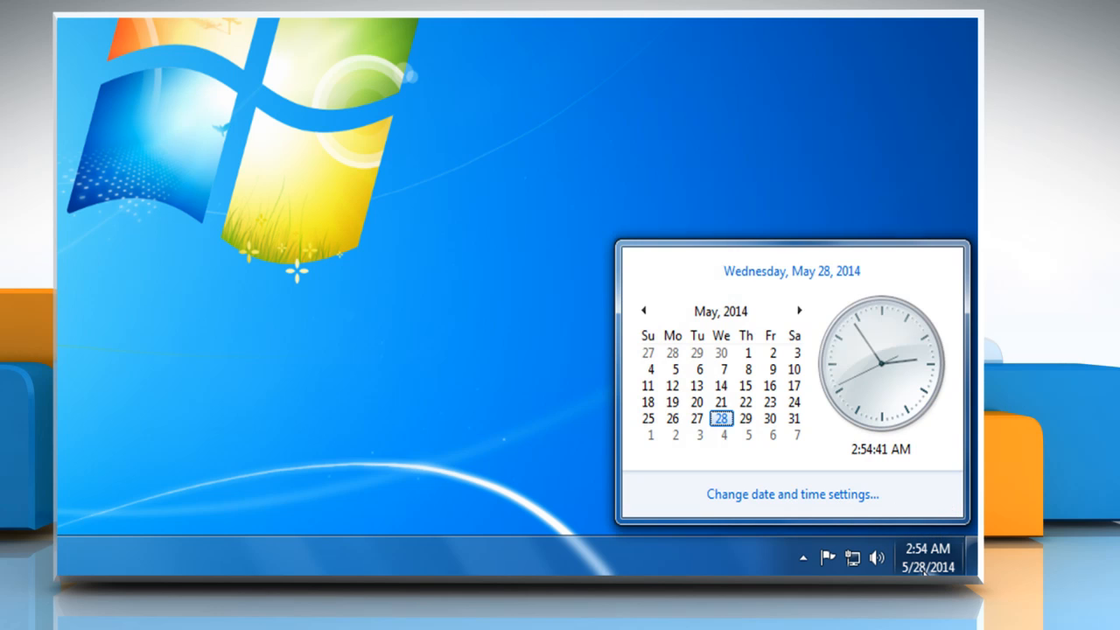
pyautogui.moveTo(861, 528)
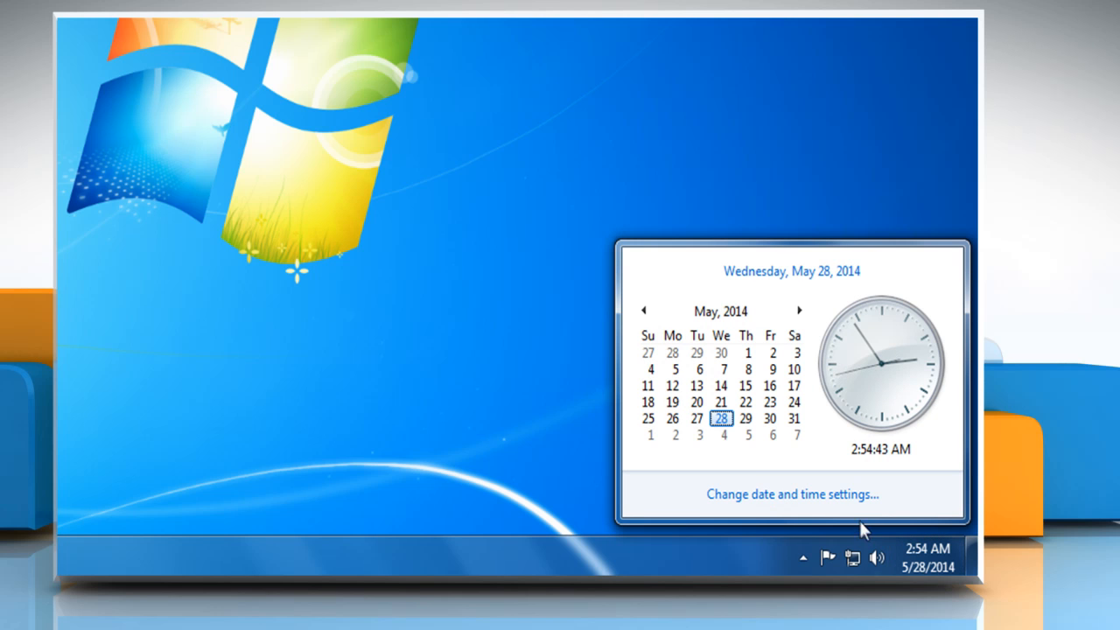
pyautogui.click(791, 494)
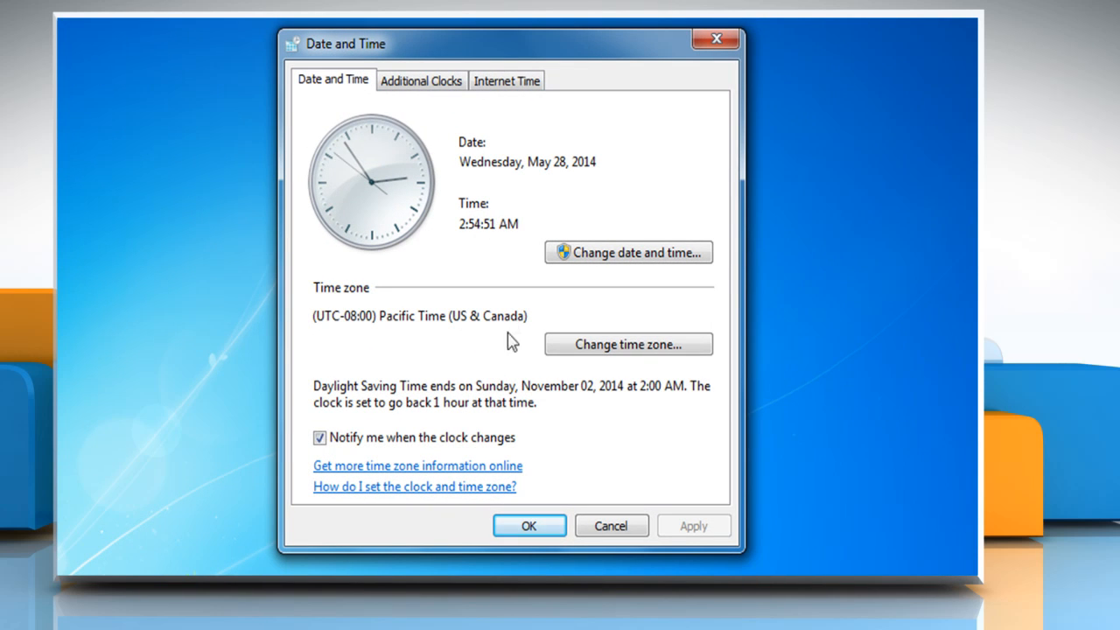
# Set the system date to Thursday, May 29, 2014, about 4:04 AM, and apply it.
pyautogui.click(627, 252)
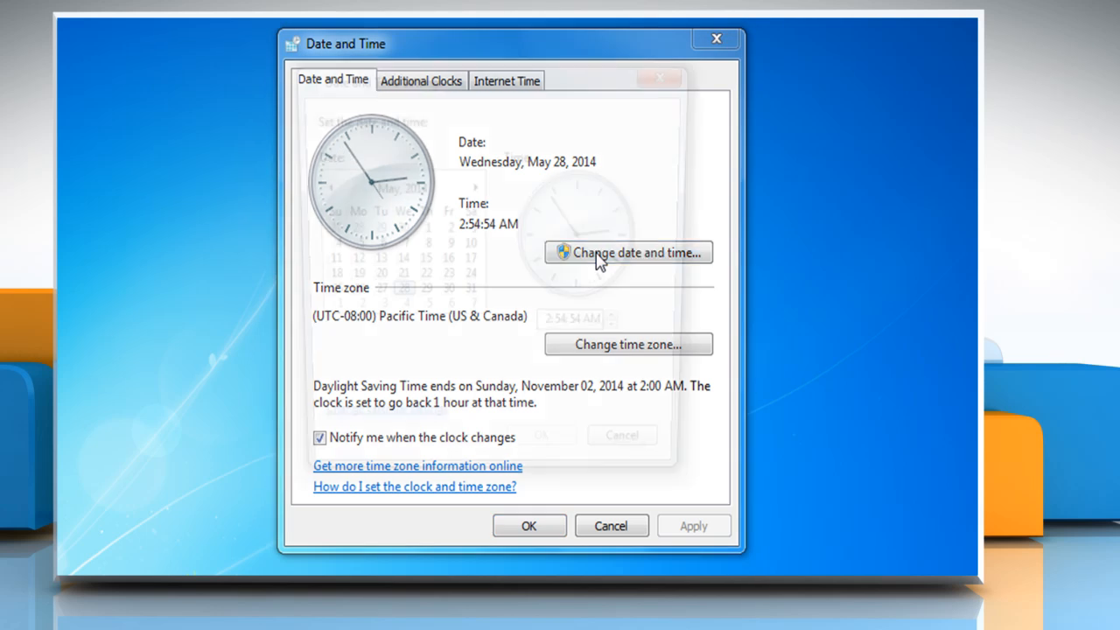
pyautogui.click(628, 252)
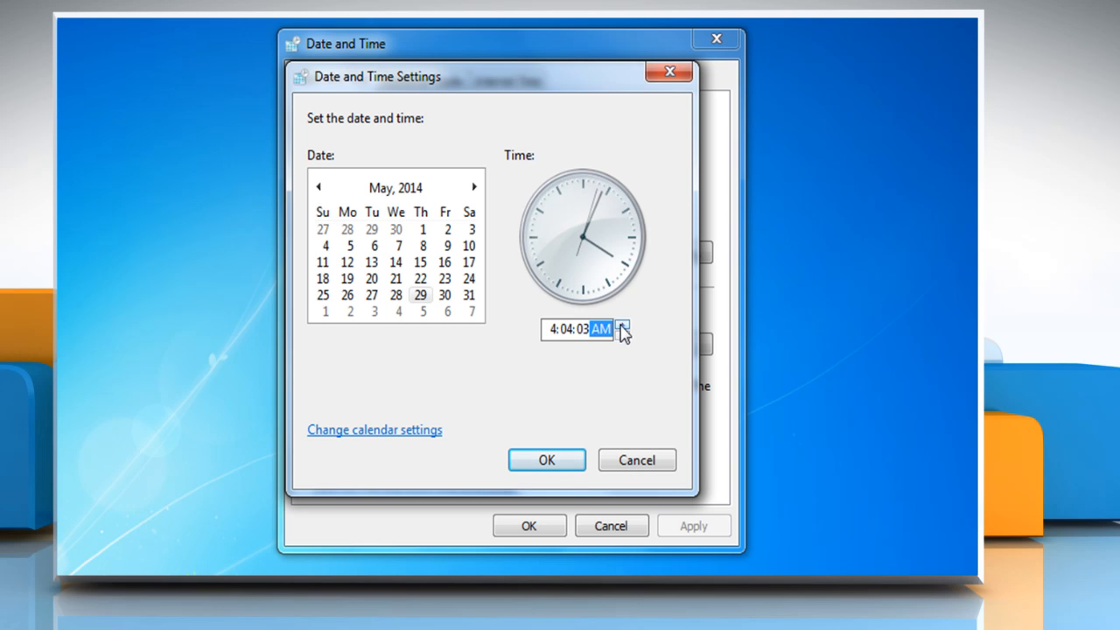
pyautogui.click(546, 458)
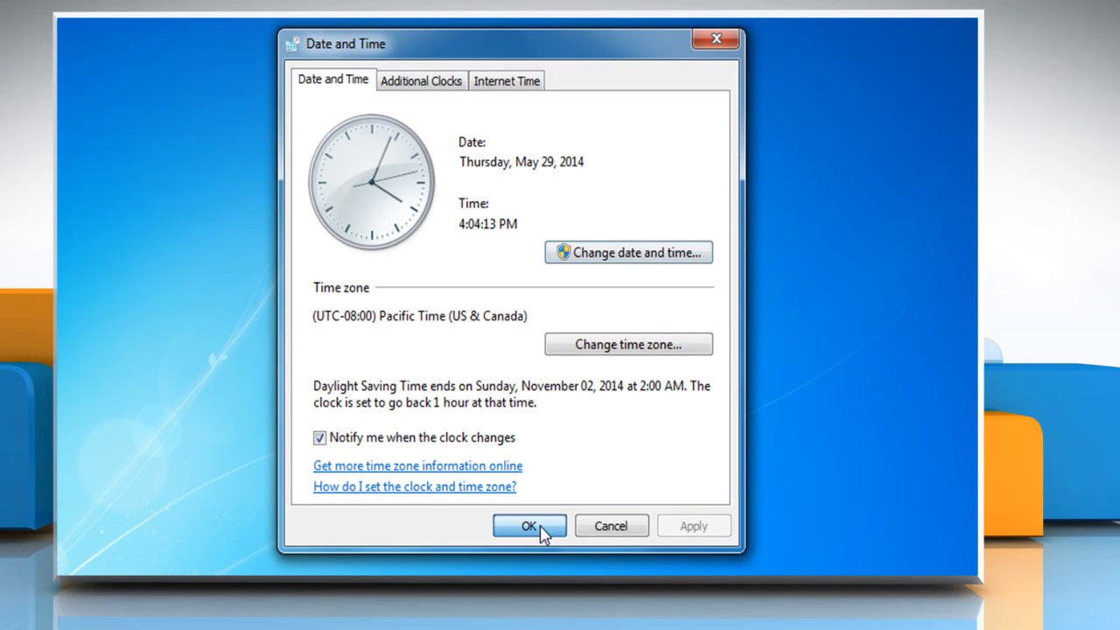
pyautogui.click(528, 524)
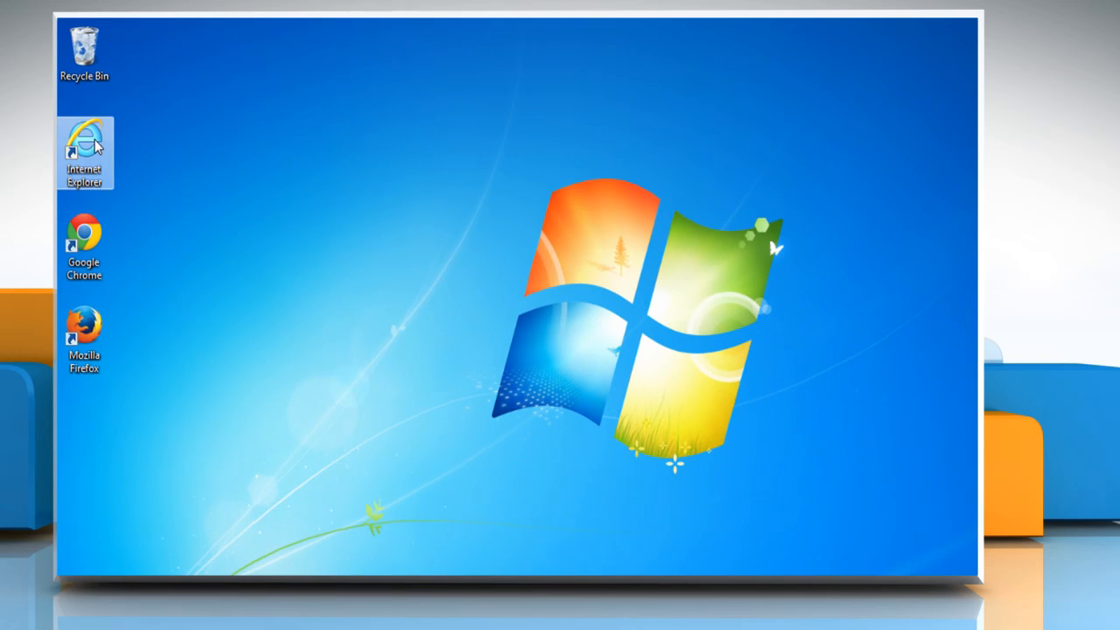
# Launch Internet Explorer and show Internet Options on the General tab.
pyautogui.doubleClick(84, 154)
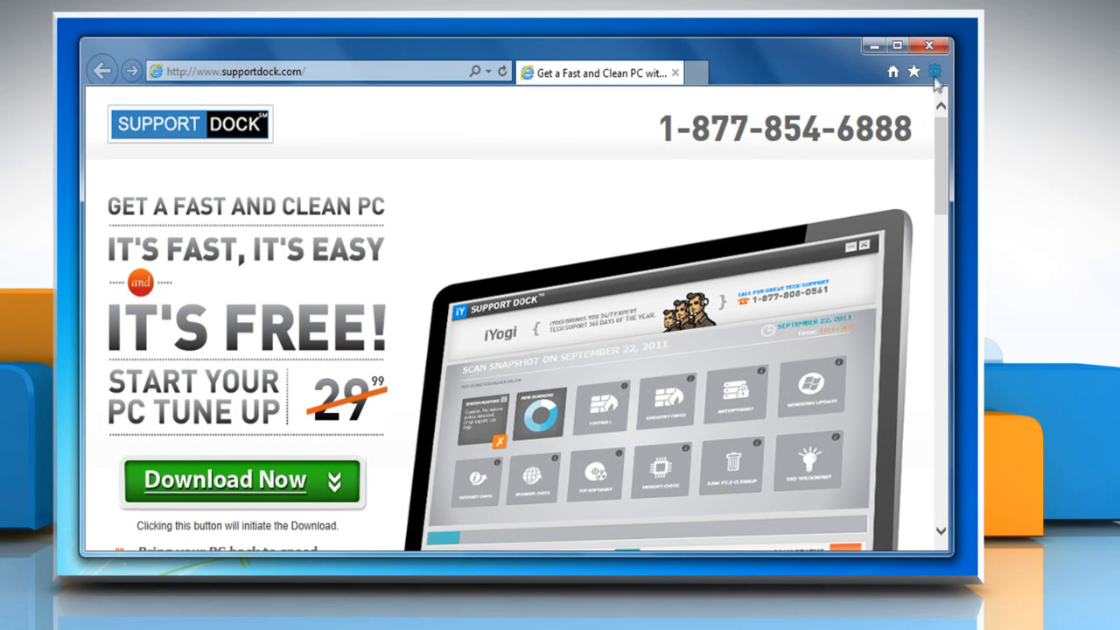
pyautogui.click(935, 70)
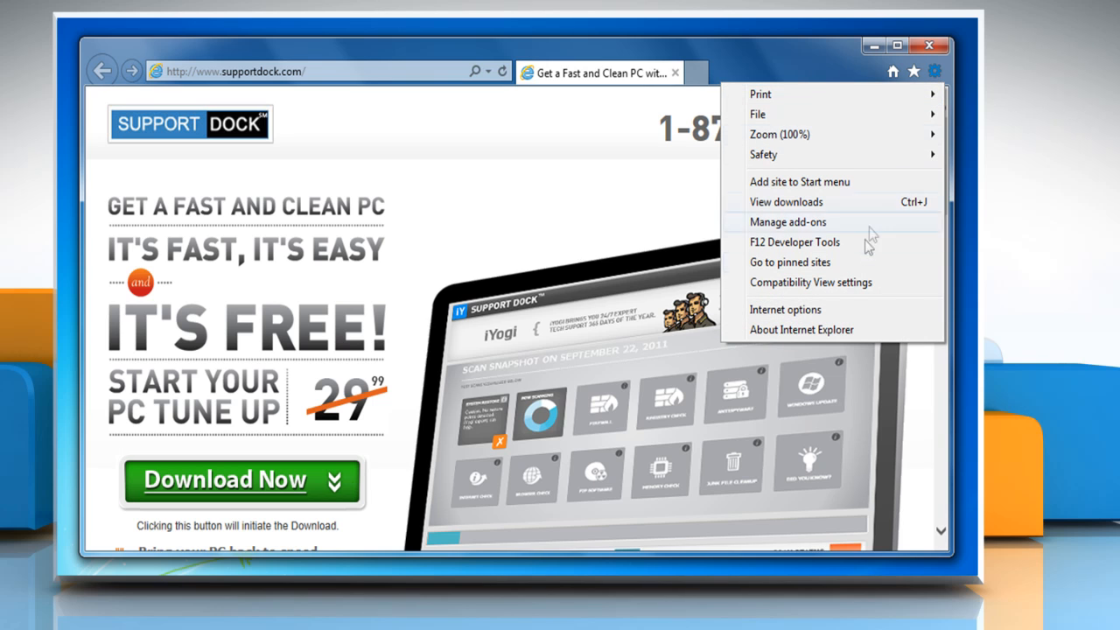
pyautogui.click(783, 308)
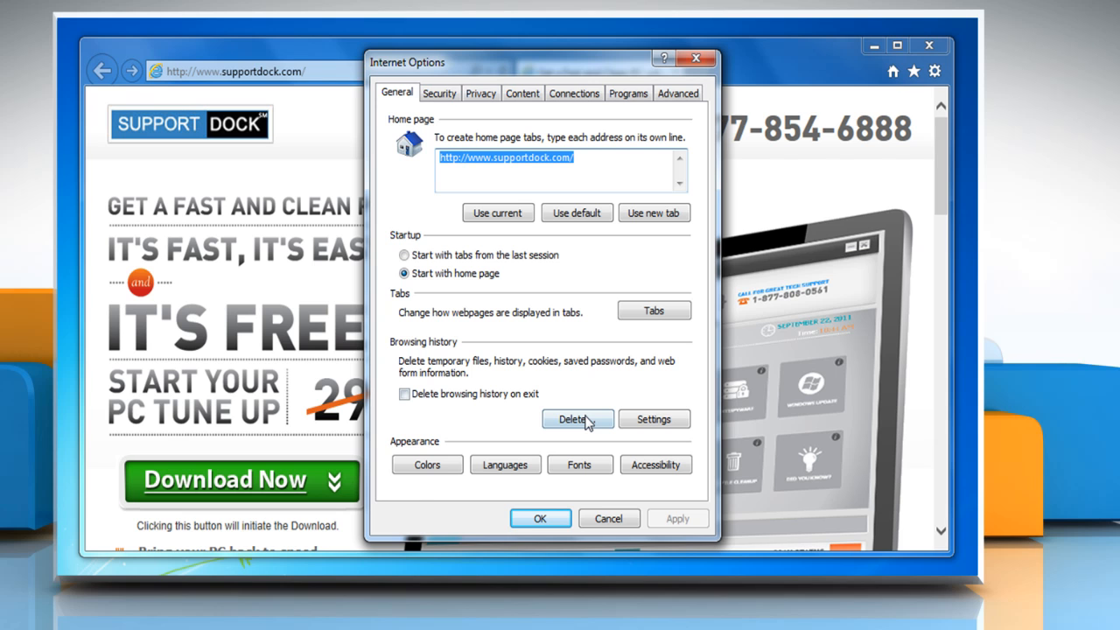
# Delete the browsing history with all data categories checked, including passwords and form data.
pyautogui.click(578, 420)
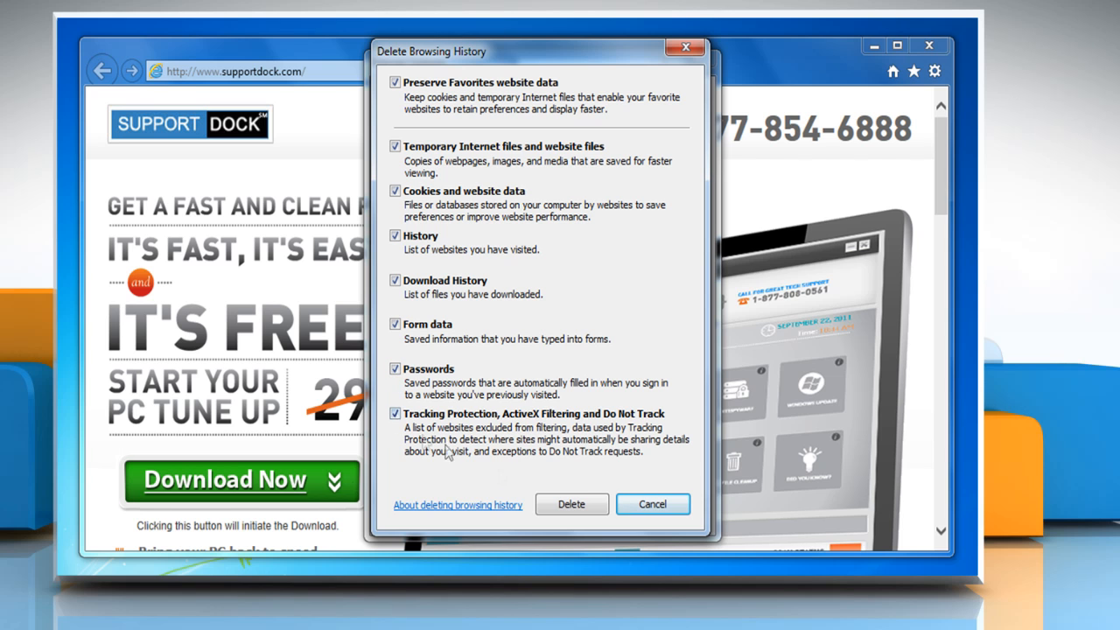
pyautogui.click(651, 504)
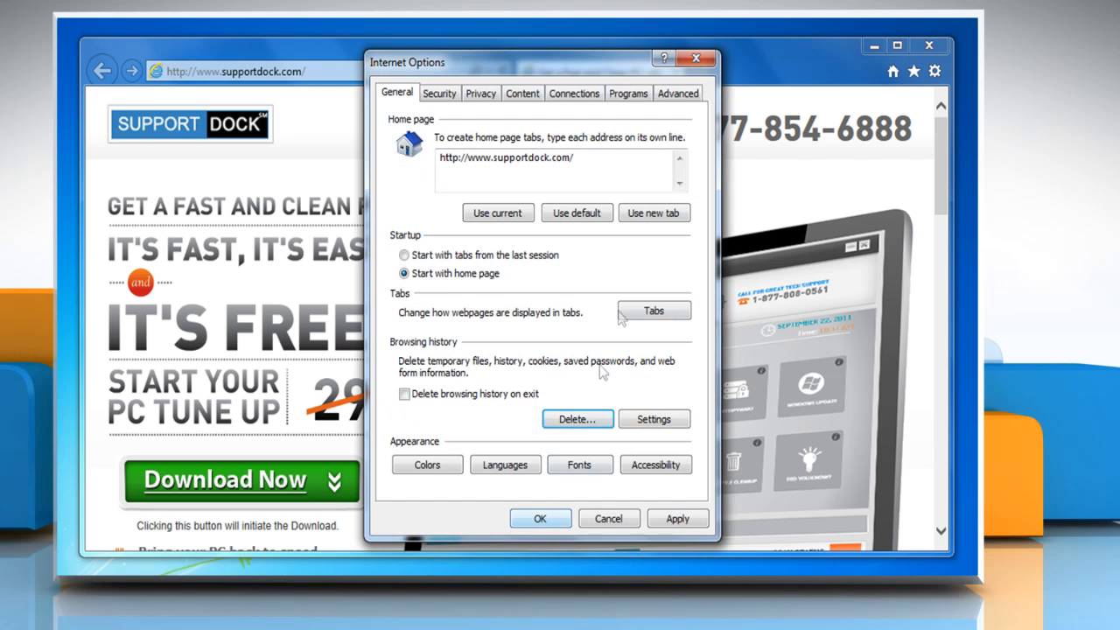
pyautogui.click(677, 93)
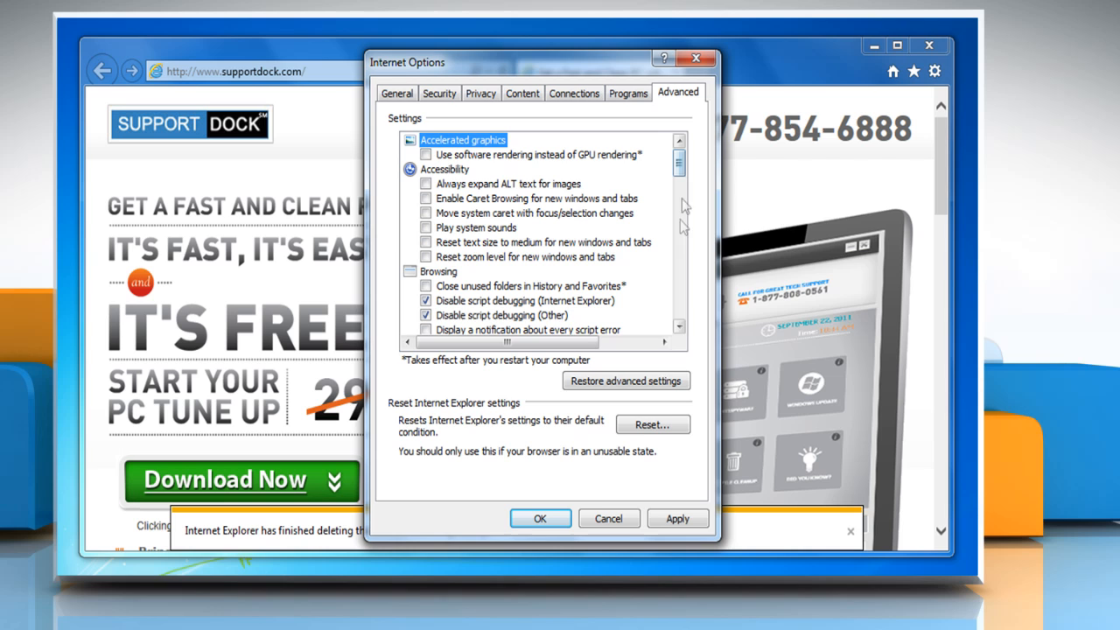
# Reset all Internet Explorer settings to their defaults and dismiss the report.
pyautogui.click(653, 425)
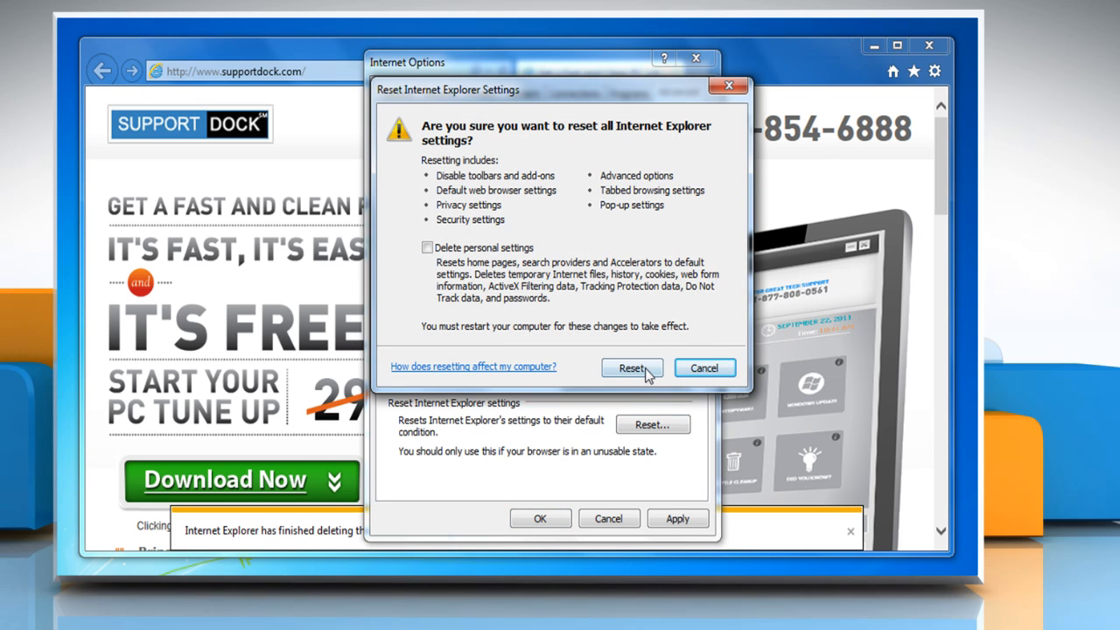
pyautogui.click(632, 367)
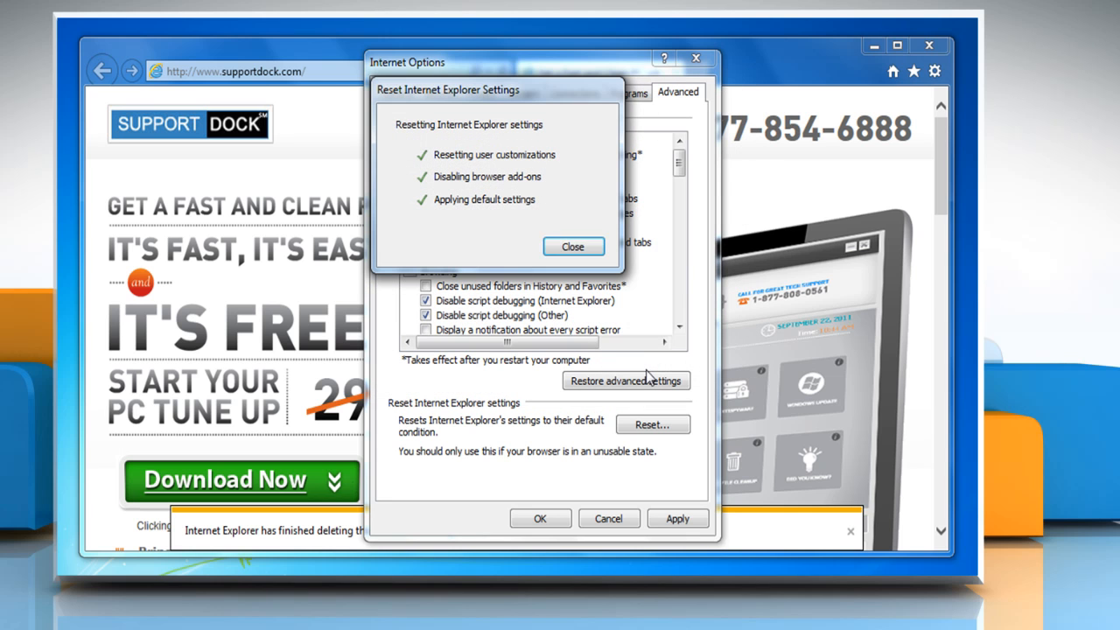
pyautogui.click(572, 245)
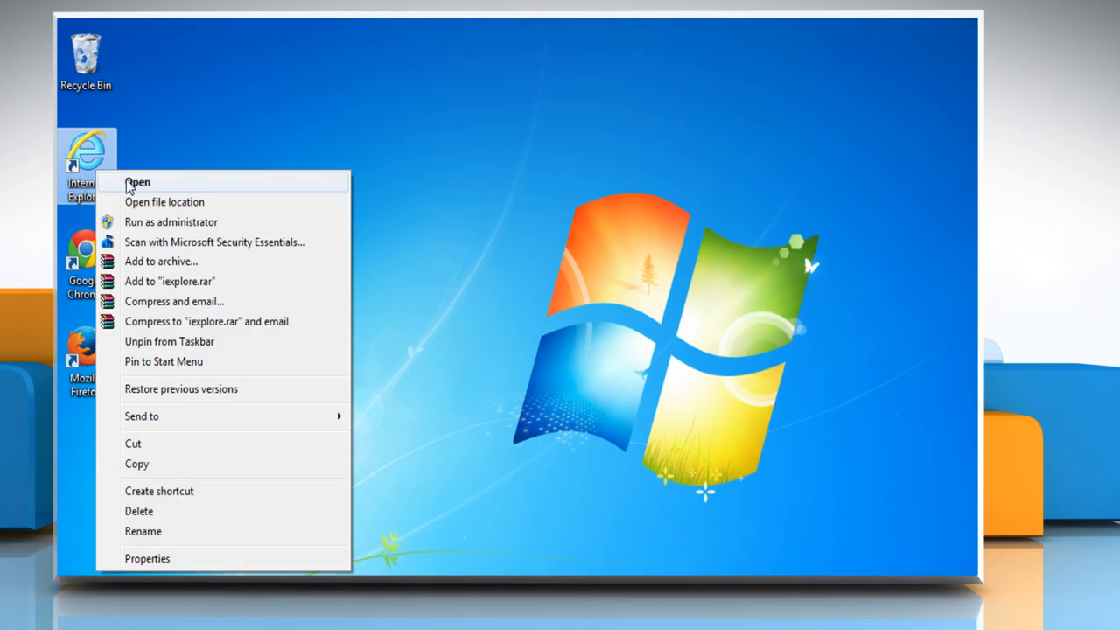
# Reopen Internet Explorer and navigate to mail.yahoo for the sign-in page.
pyautogui.click(136, 181)
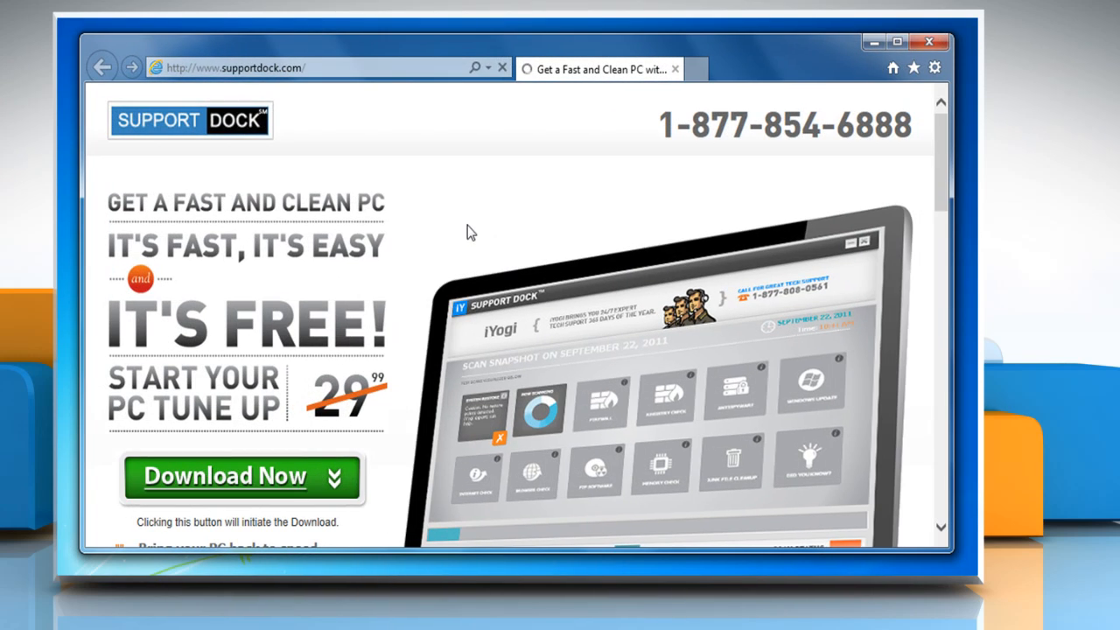
pyautogui.write('mail.yahoo')
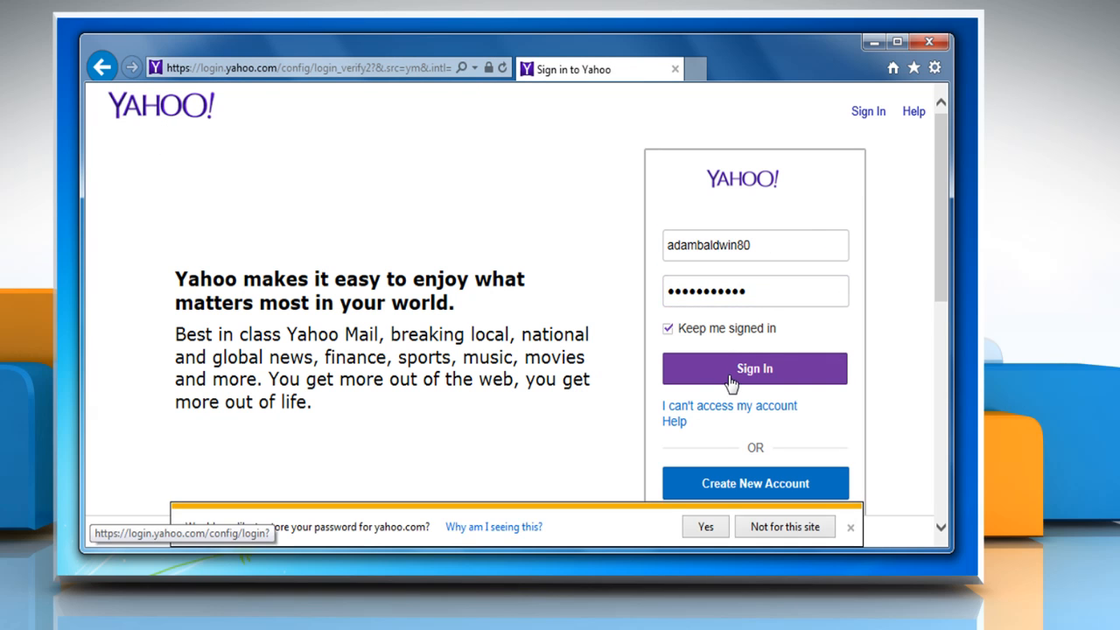
# Sign in to Yahoo Mail so the inbox lists its four messages.
pyautogui.click(752, 367)
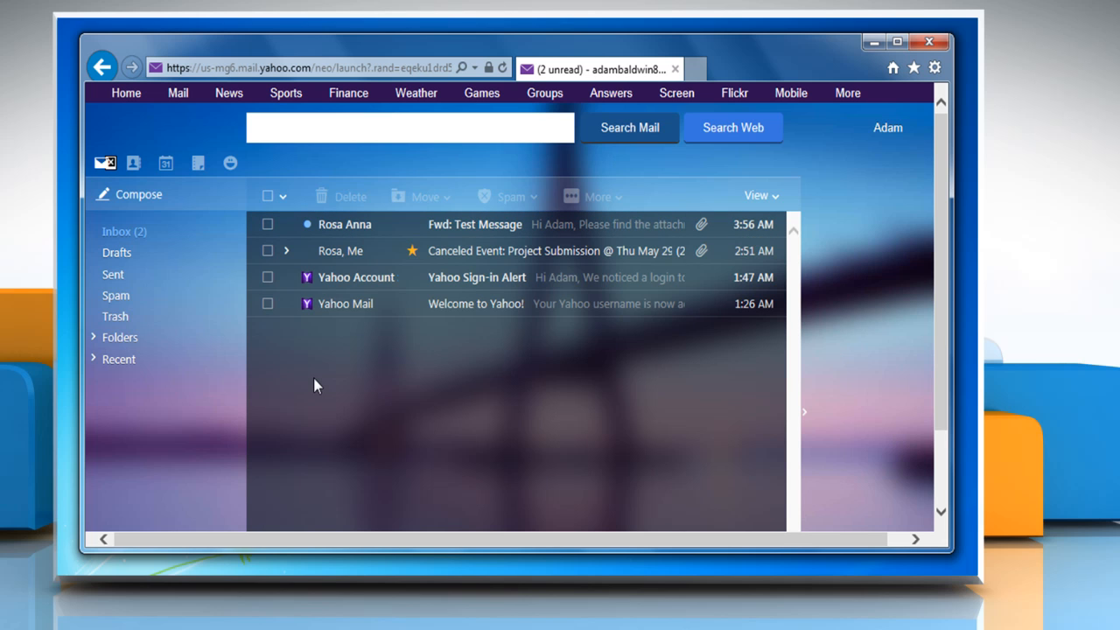
pyautogui.moveTo(341, 229)
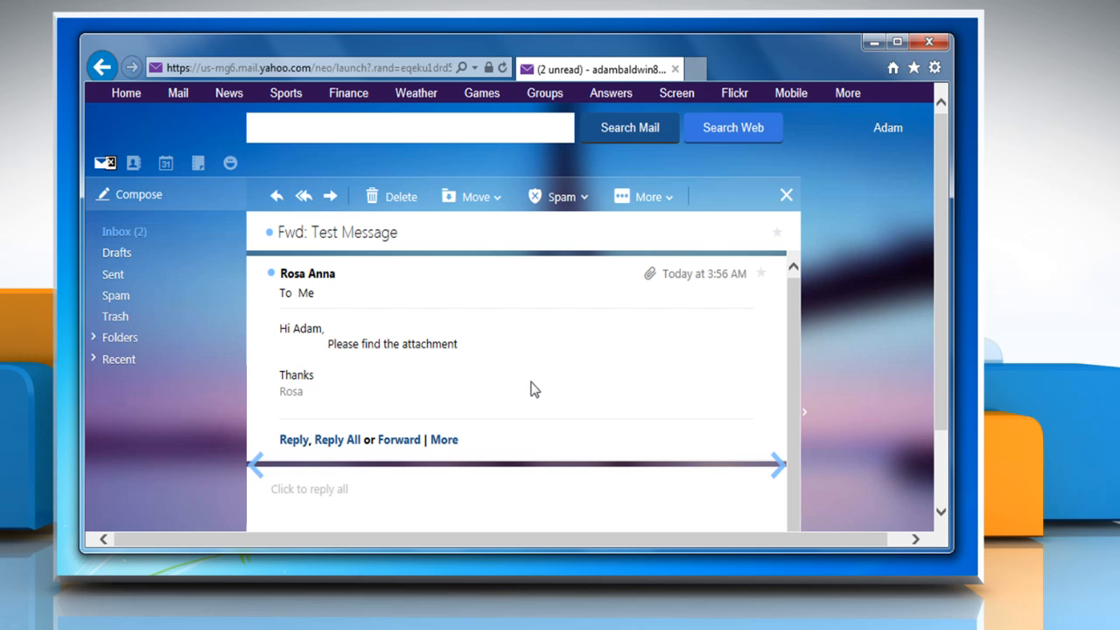
pyautogui.moveTo(621, 308)
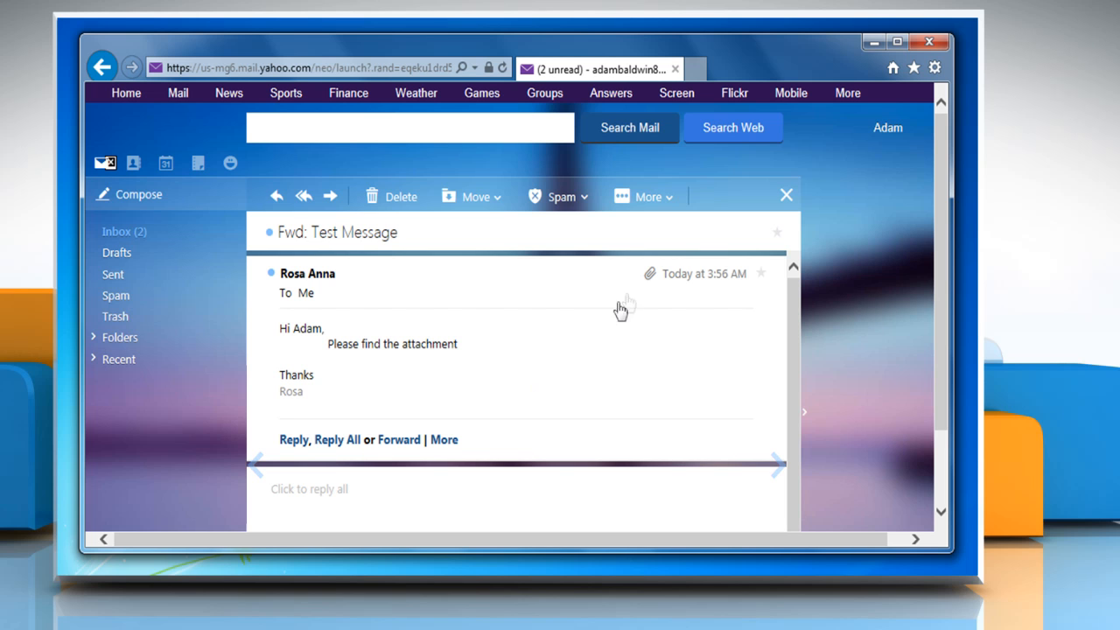